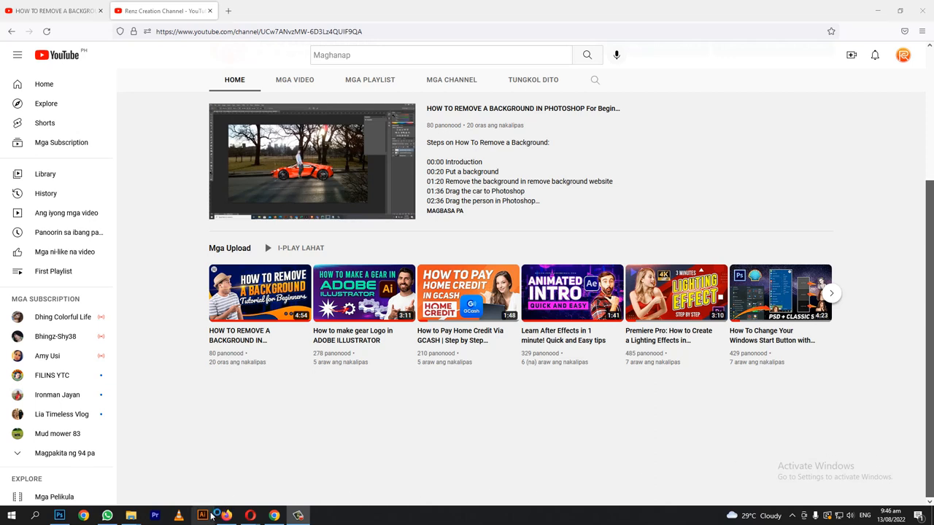
Leave the YouTube channel page and bring the Illustrator window forward.
{"action": "left_click", "coordinate": [201, 517]}
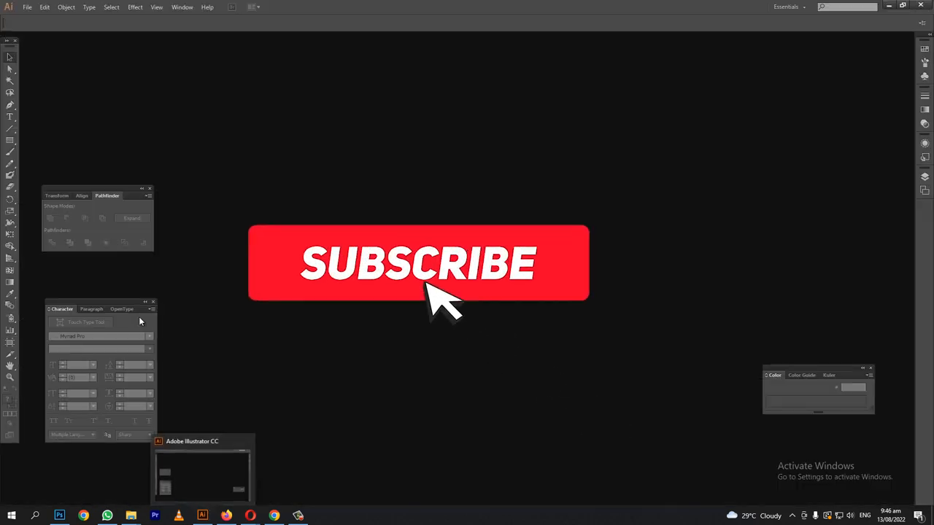
Create a new 1300 x 1300 px RGB document with default settings via File > New.
{"action": "left_click", "coordinate": [26, 6]}
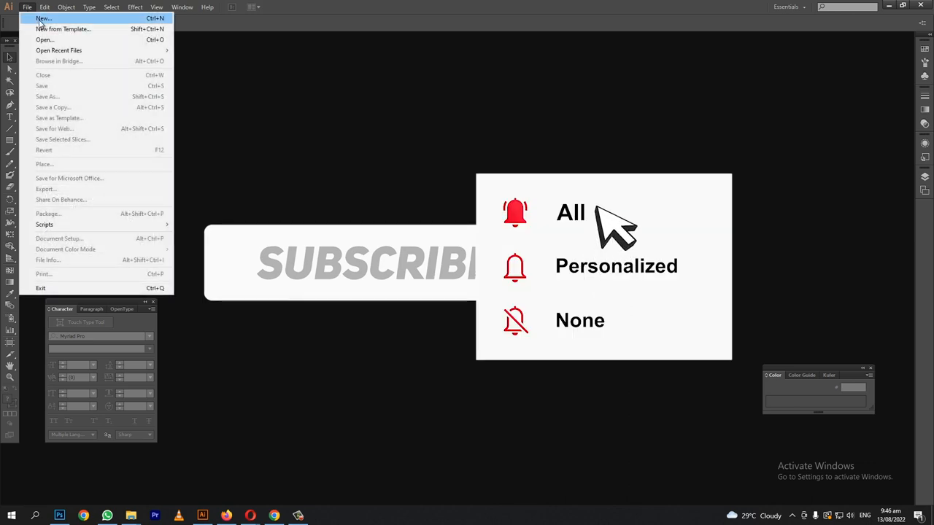
{"action": "left_click", "coordinate": [43, 18]}
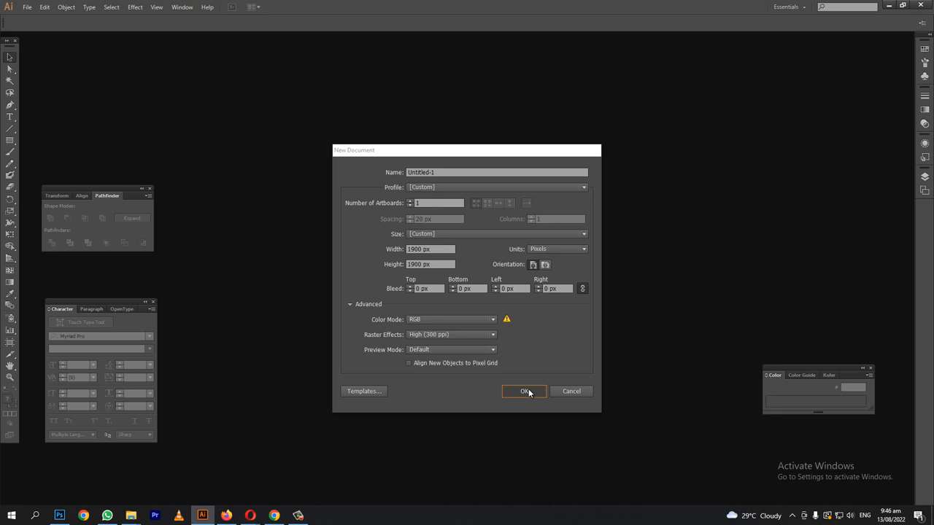
{"action": "left_click", "coordinate": [525, 391]}
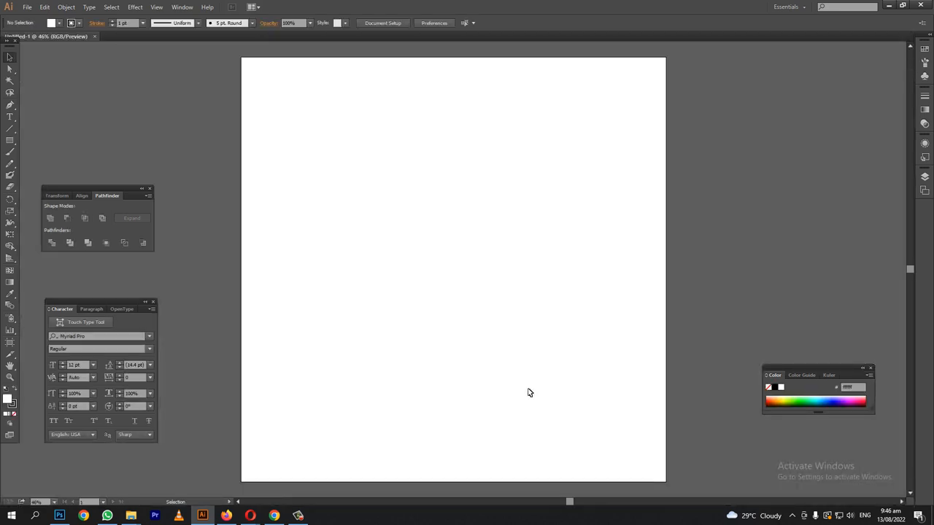
{"action": "mouse_move", "coordinate": [513, 392]}
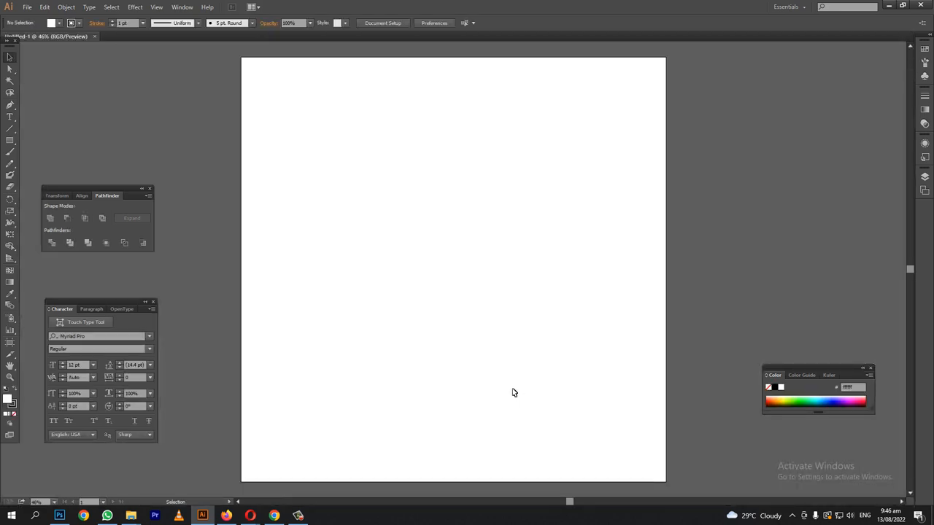
{"action": "mouse_move", "coordinate": [132, 516]}
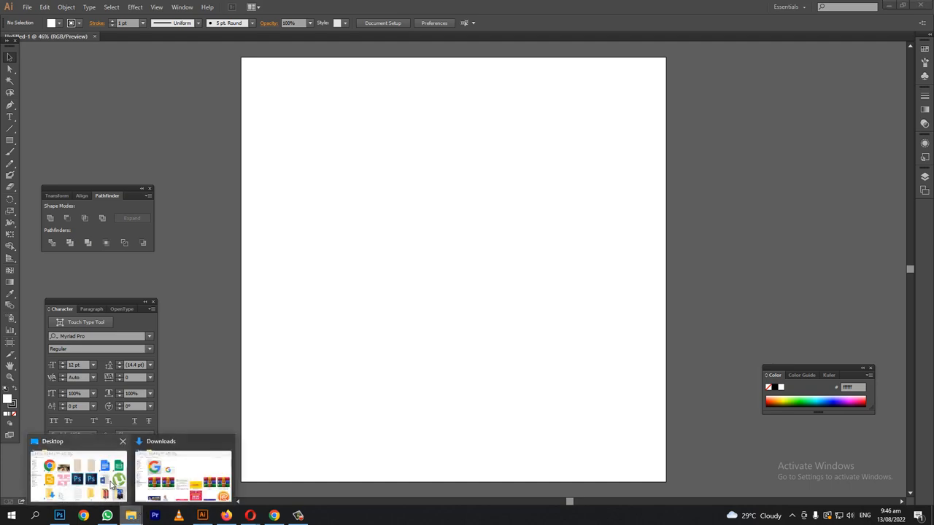
Place the colour strip image at the artboard's top-left corner and deselect it.
{"action": "left_click", "coordinate": [79, 474]}
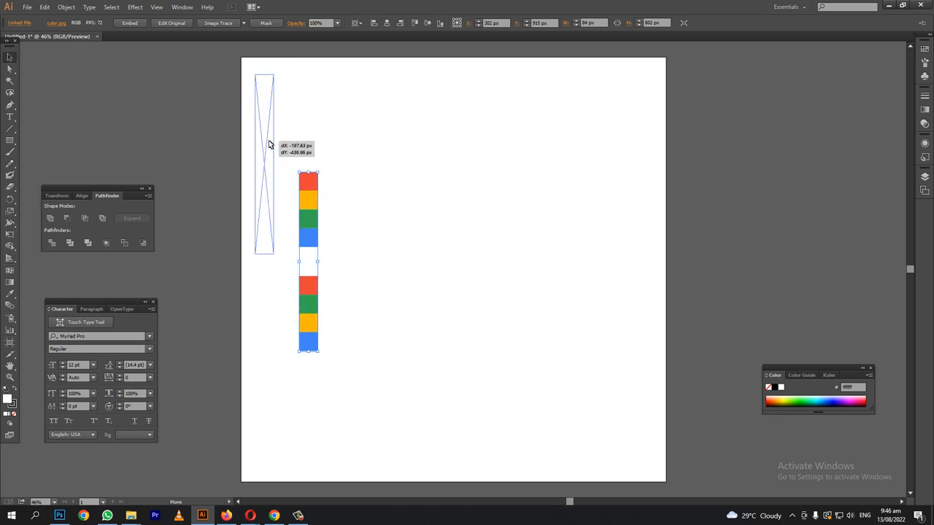
{"action": "left_click_drag", "start_coordinate": [308, 262], "coordinate": [264, 164]}
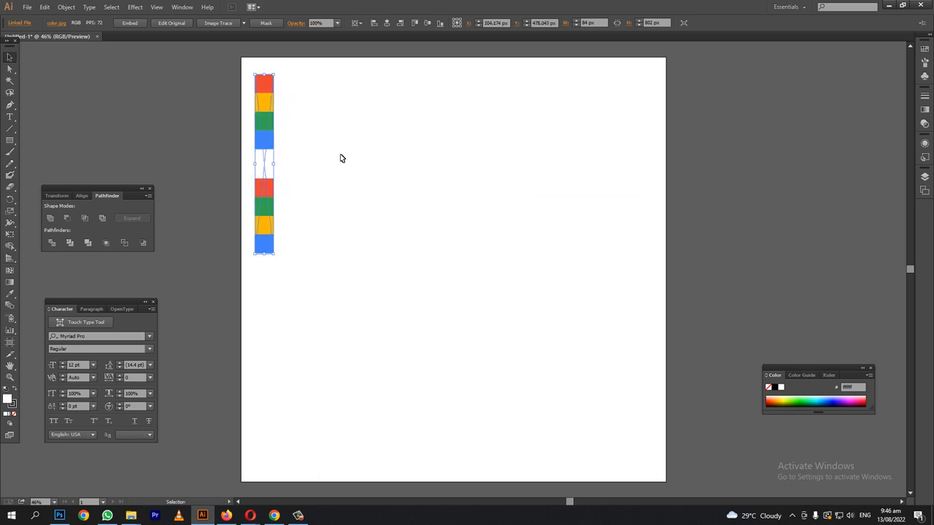
{"action": "left_click", "coordinate": [344, 158]}
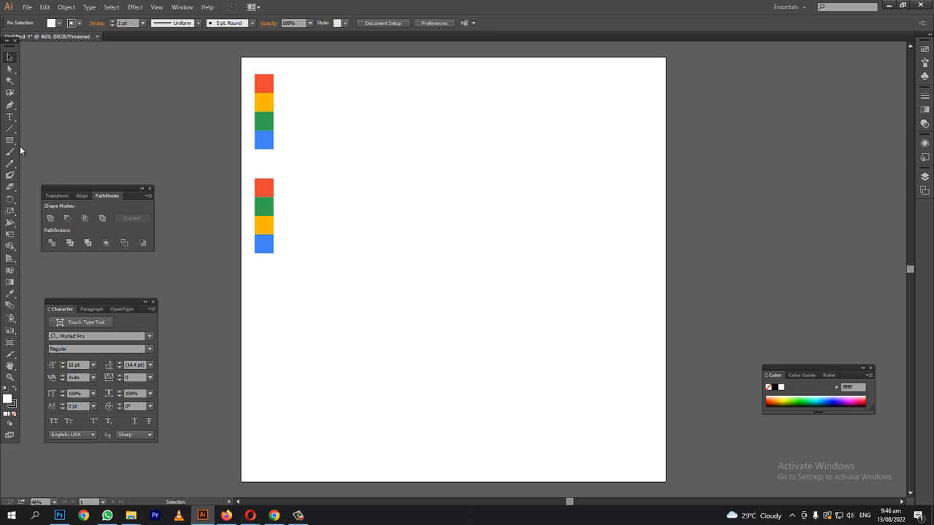
Draw a long thin bar beside the strips and Alt-drag copies stacked beneath it.
{"action": "left_click", "coordinate": [10, 140]}
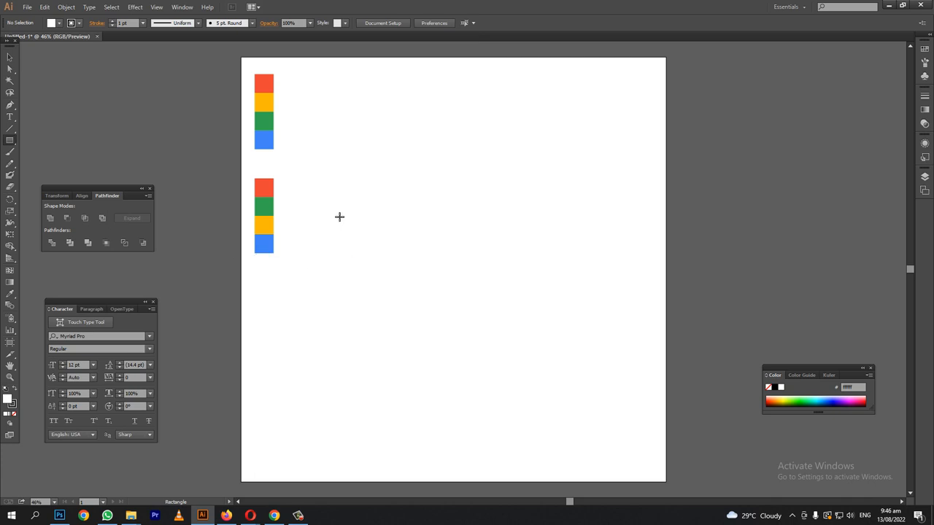
{"action": "left_click_drag", "start_coordinate": [338, 216], "coordinate": [572, 232]}
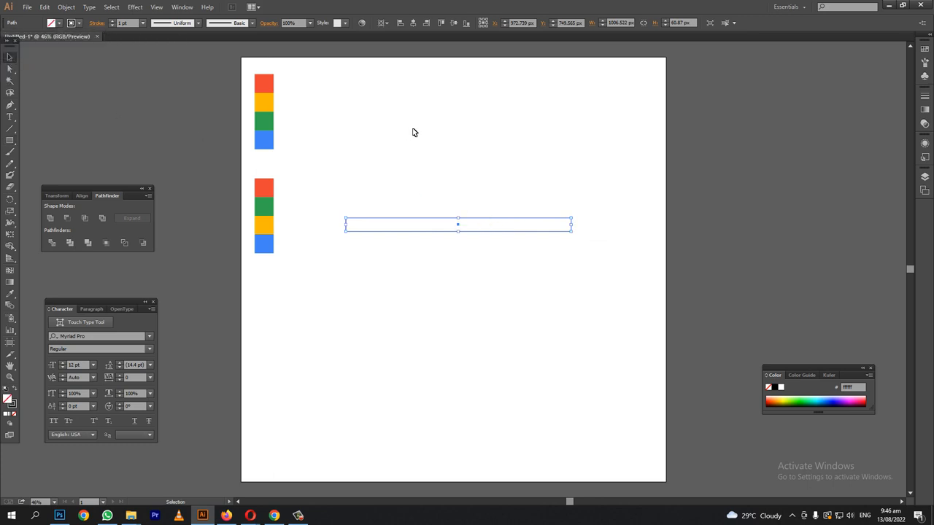
{"action": "left_click_drag", "start_coordinate": [458, 224], "coordinate": [458, 236]}
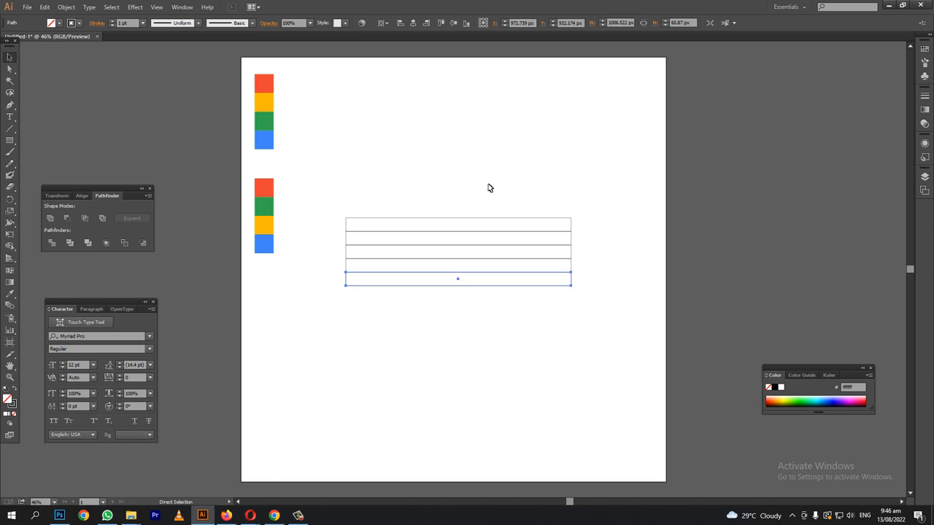
Select the five stacked bars and group them into one object.
{"action": "left_click", "coordinate": [11, 56]}
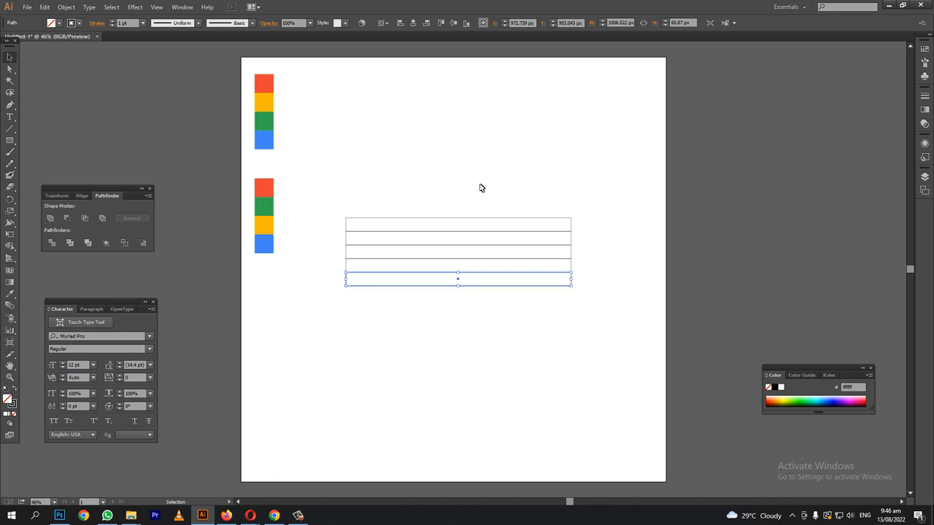
{"action": "mouse_move", "coordinate": [408, 165]}
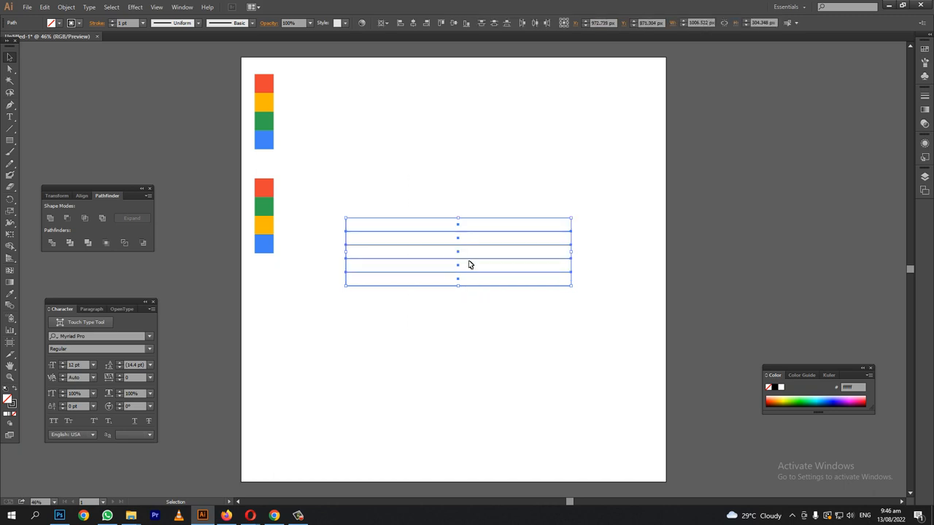
{"action": "right_click", "coordinate": [459, 264]}
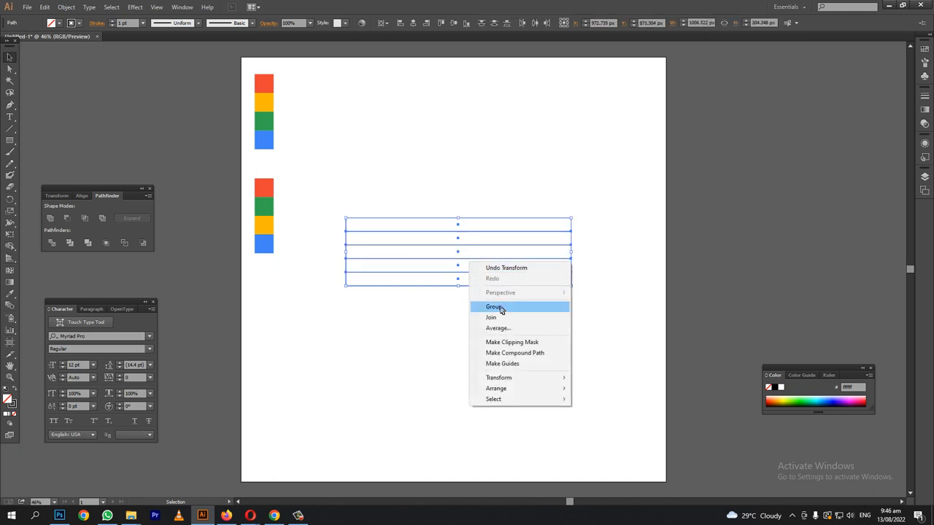
{"action": "left_click", "coordinate": [495, 306]}
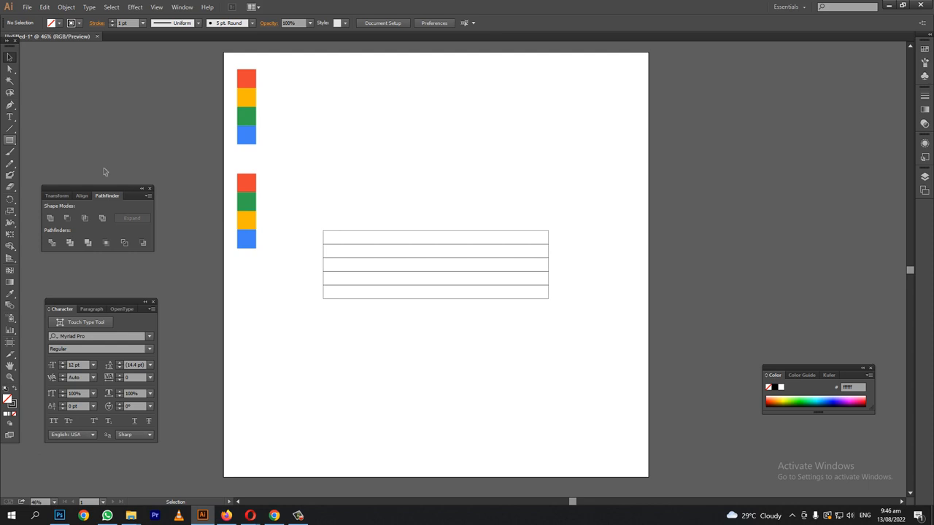
Draw a large and a smaller circle sharing a centre over the stacked bars.
{"action": "left_click", "coordinate": [11, 140]}
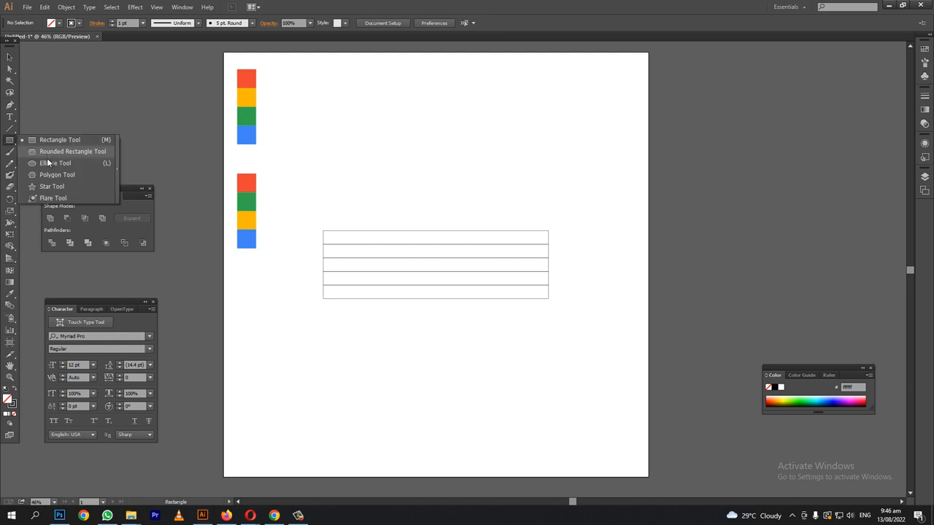
{"action": "left_click", "coordinate": [55, 163]}
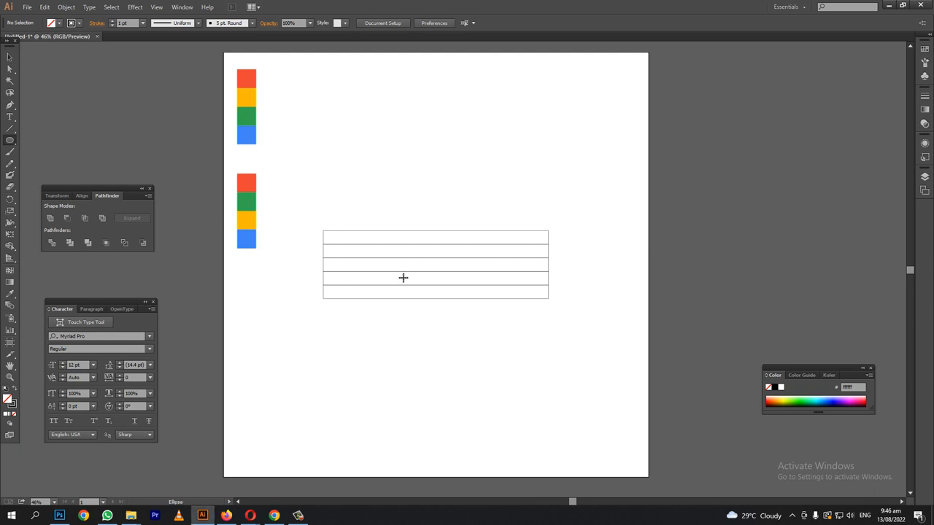
{"action": "left_click_drag", "start_coordinate": [403, 277], "coordinate": [452, 286]}
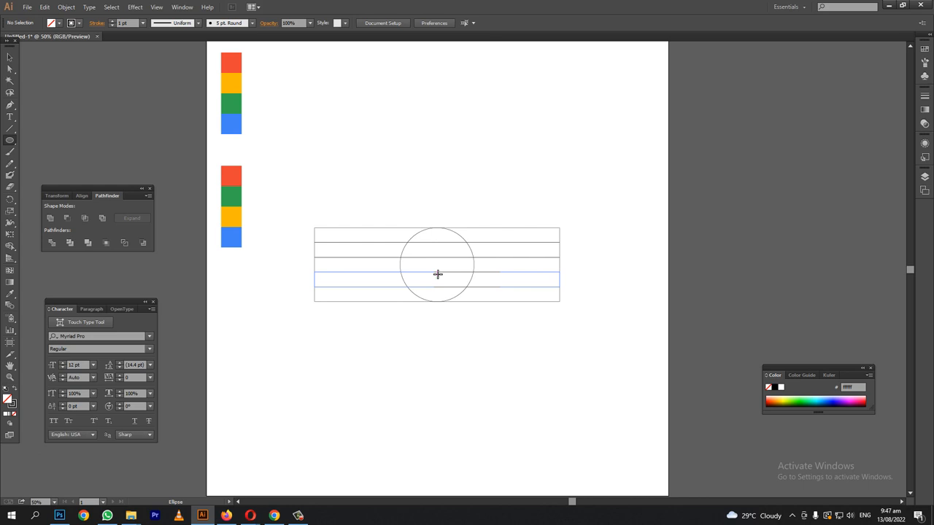
{"action": "left_click_drag", "start_coordinate": [438, 264], "coordinate": [453, 285]}
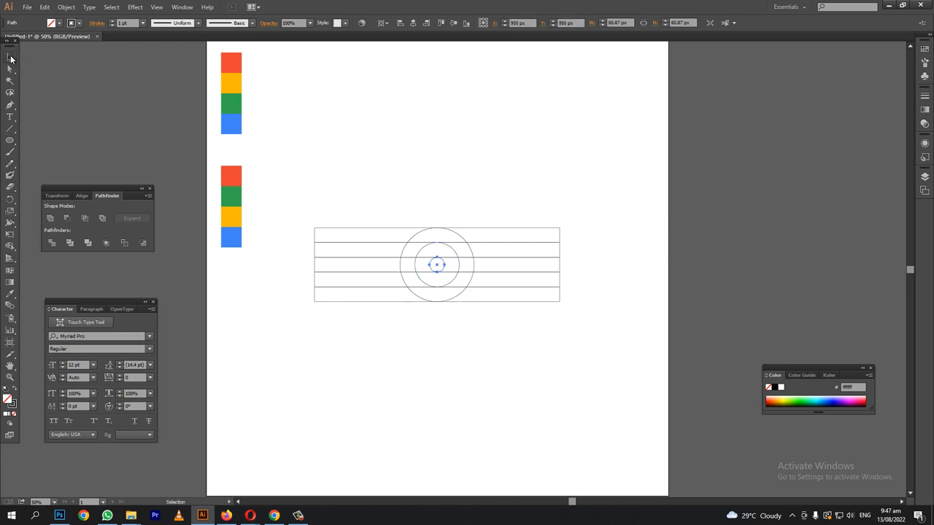
{"action": "left_click", "coordinate": [90, 158]}
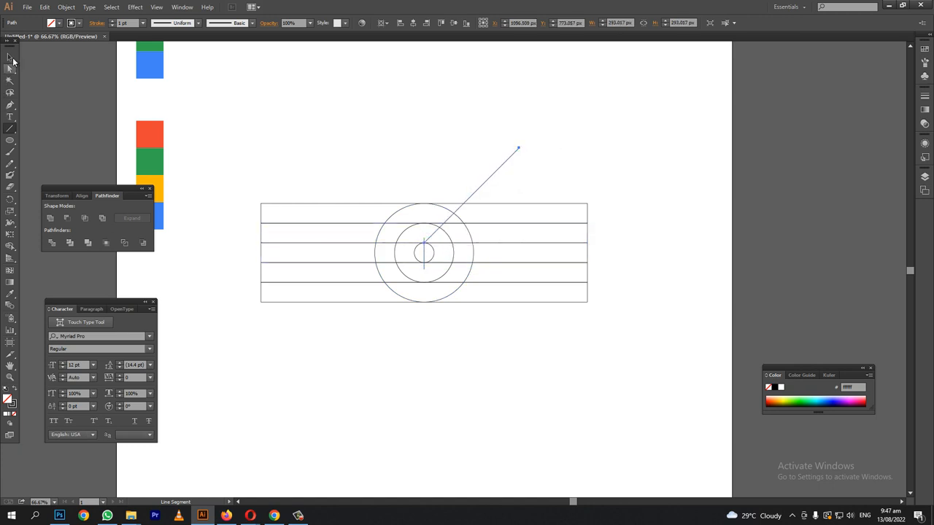
Draw diagonal lines crossing through the circles' centre across the bars.
{"action": "left_click", "coordinate": [426, 242]}
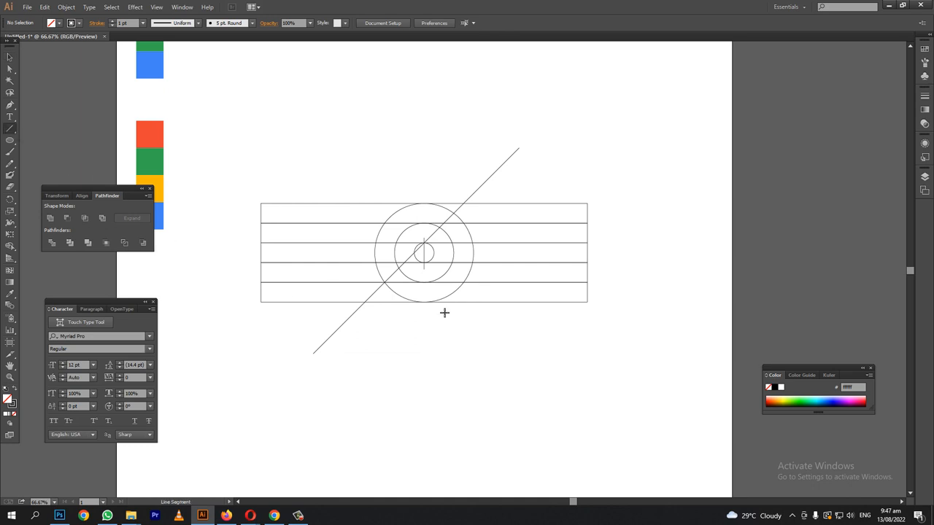
{"action": "mouse_move", "coordinate": [426, 265]}
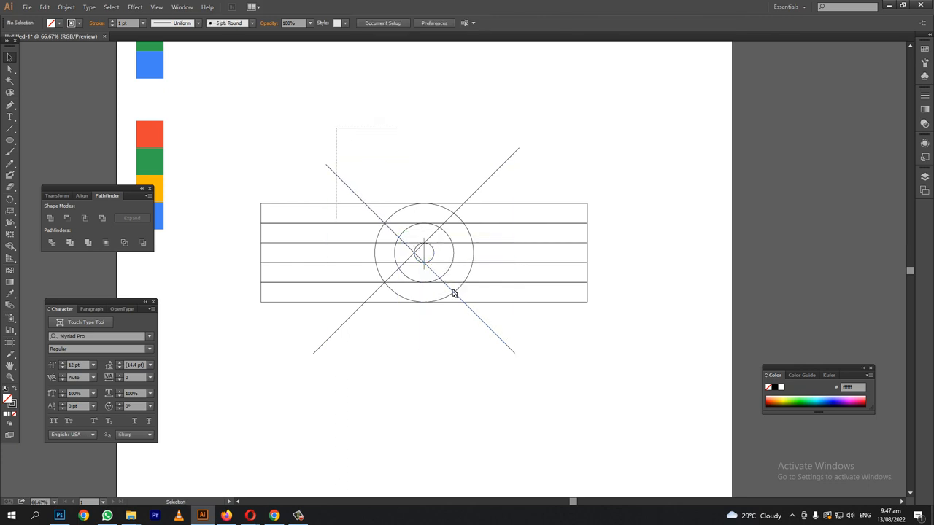
Select all shapes and merge the G regions with the Shape Builder Tool.
{"action": "key", "text": "ctrl+a"}
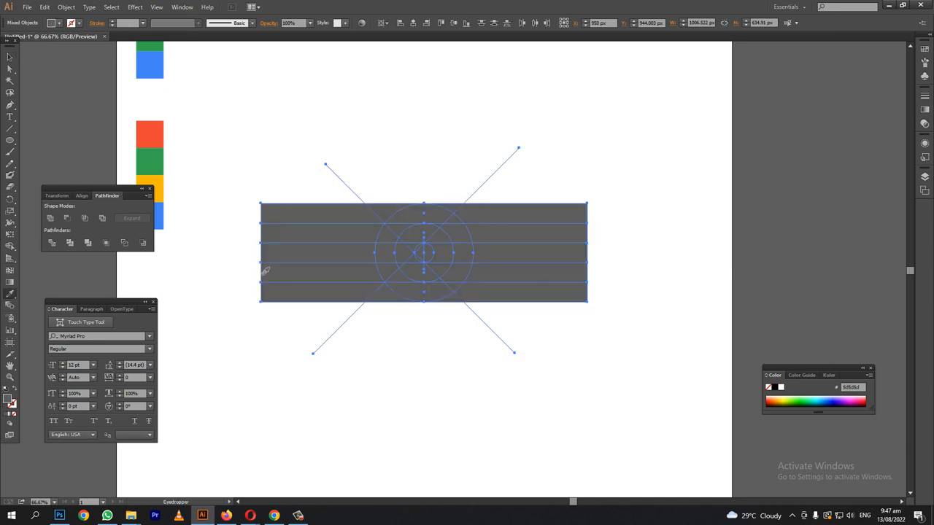
{"action": "left_click", "coordinate": [51, 242]}
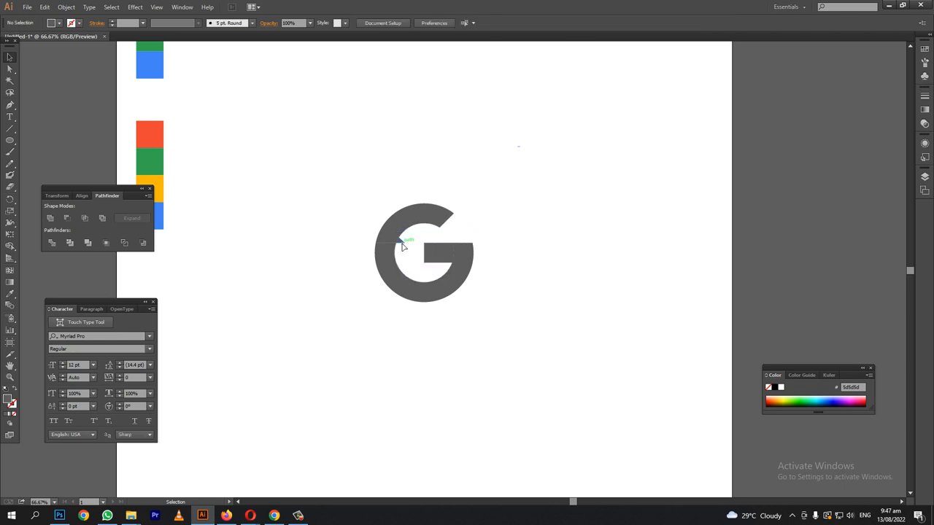
Select the grey G and Divide it in Pathfinder into separate pieces.
{"action": "left_click_drag", "start_coordinate": [406, 245], "coordinate": [353, 339]}
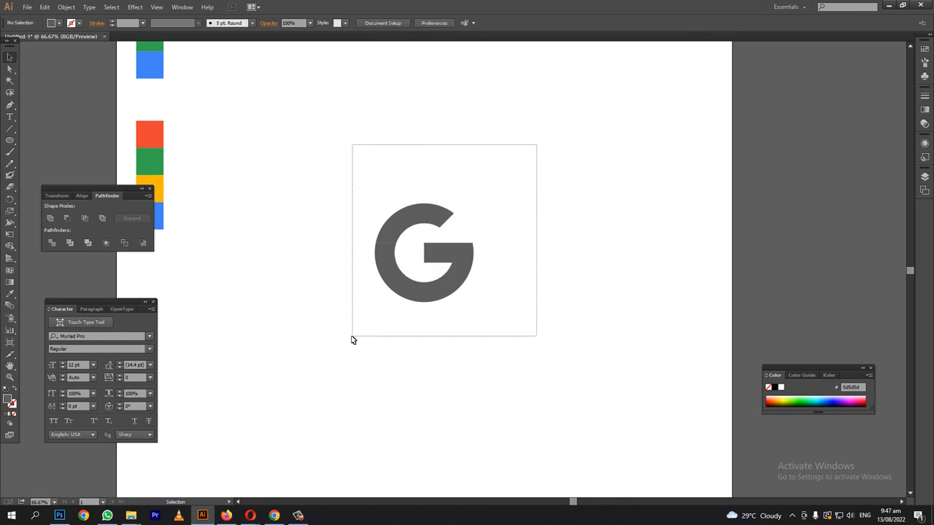
{"action": "left_click", "coordinate": [423, 251]}
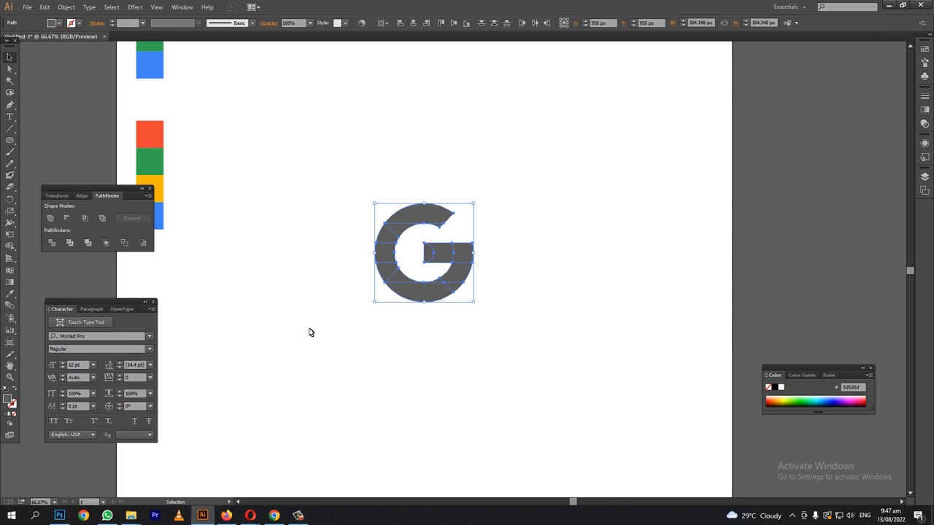
{"action": "left_click", "coordinate": [10, 248]}
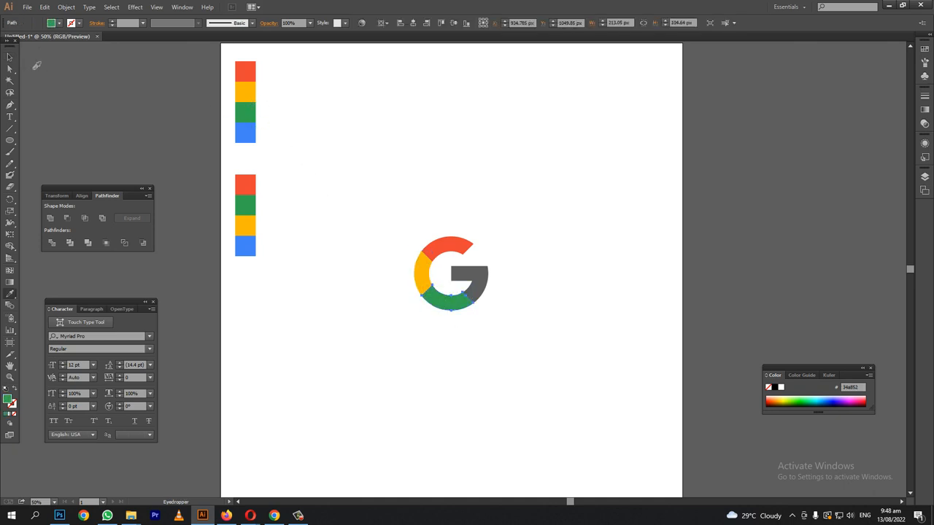
Fill the G pieces red, yellow, green and blue by sampling the colour swatches.
{"action": "left_click", "coordinate": [453, 284]}
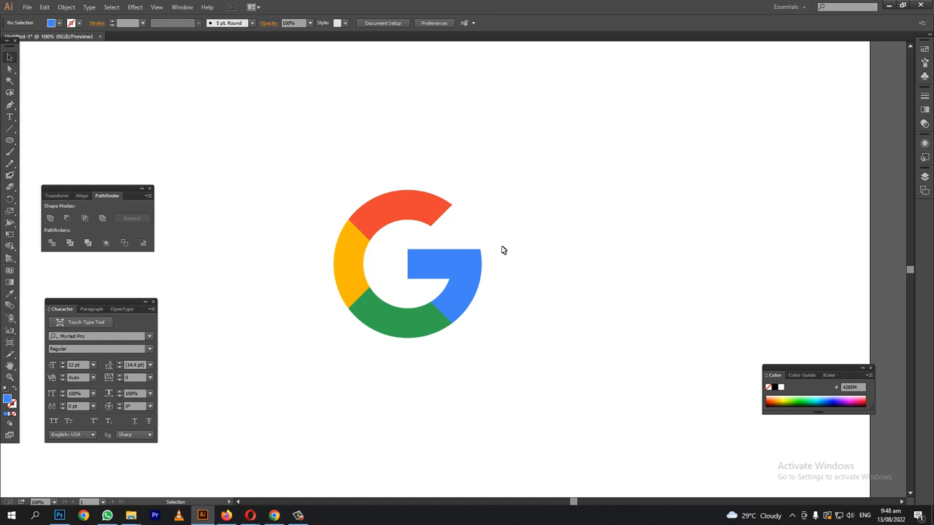
{"action": "mouse_move", "coordinate": [575, 383]}
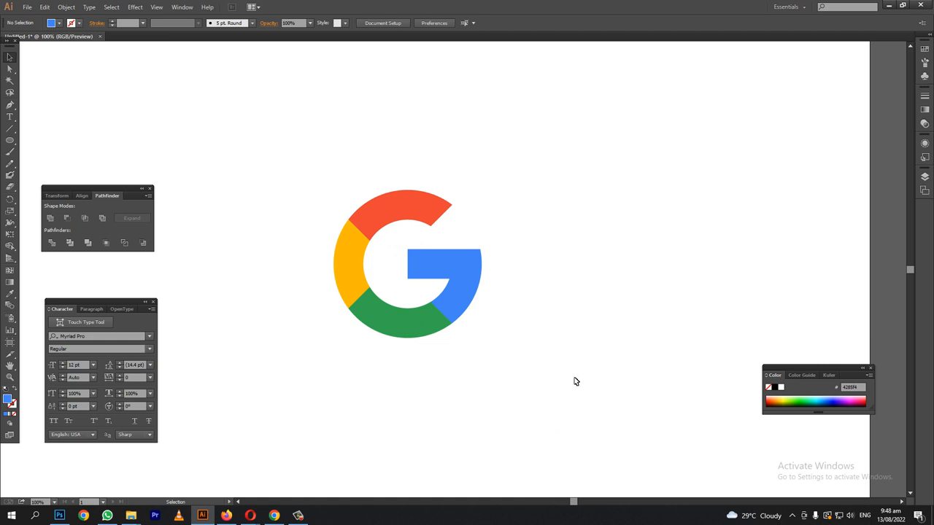
{"action": "mouse_move", "coordinate": [569, 377]}
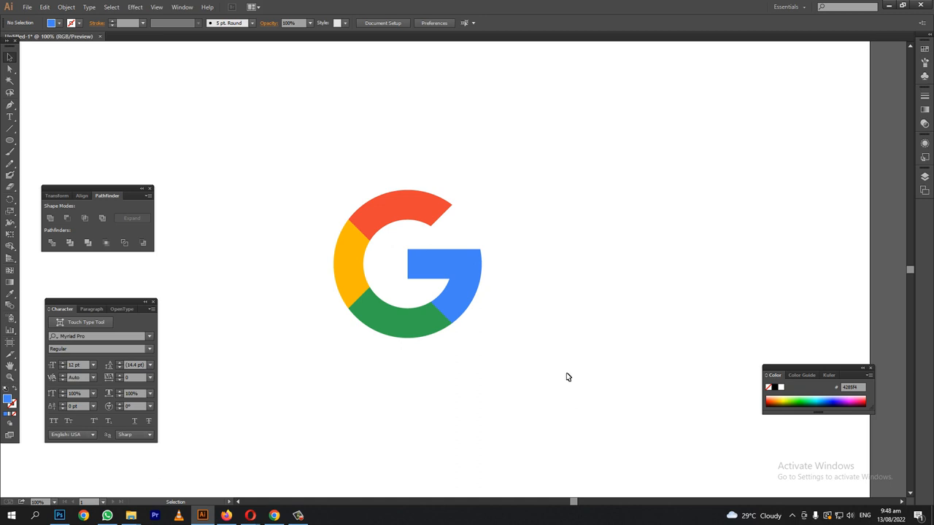
{"action": "mouse_move", "coordinate": [566, 377]}
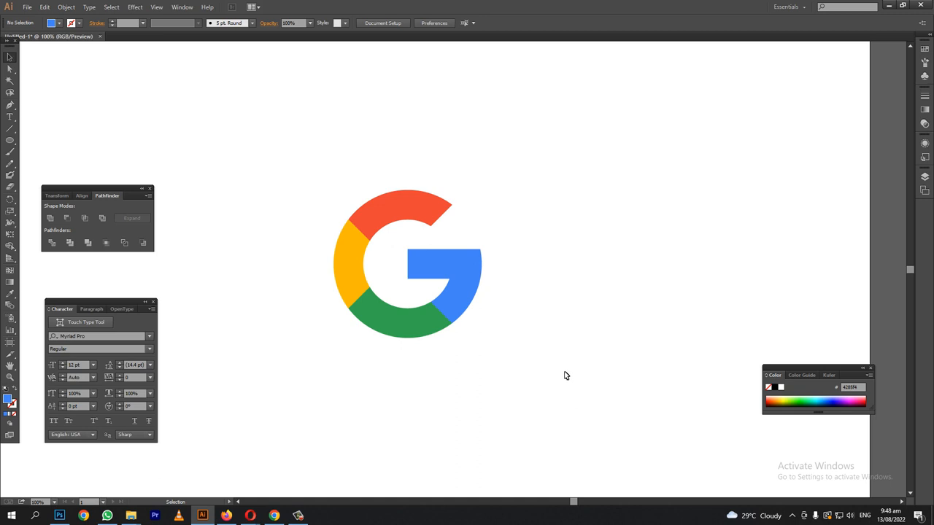